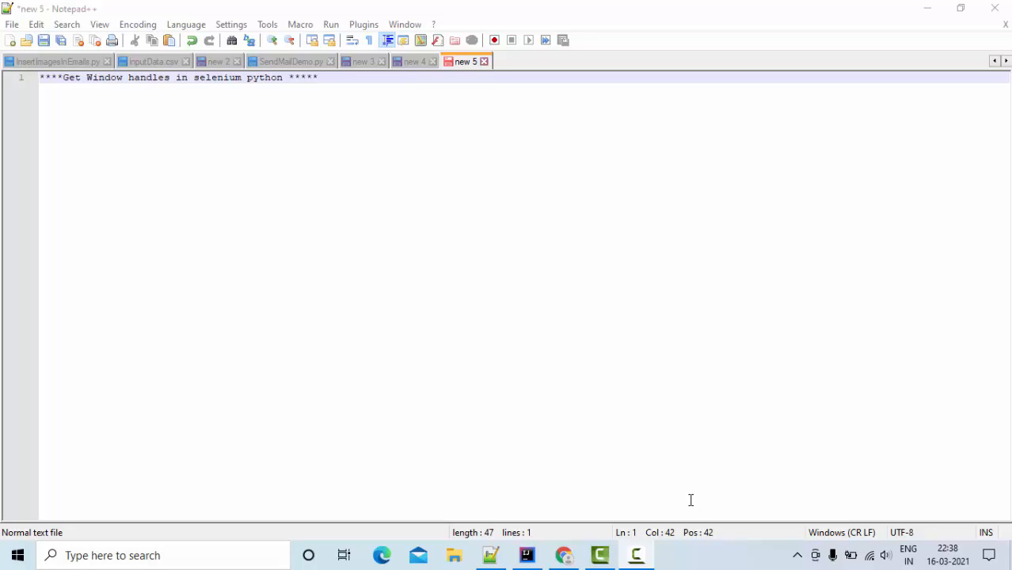
pyautogui.moveTo(608, 491)
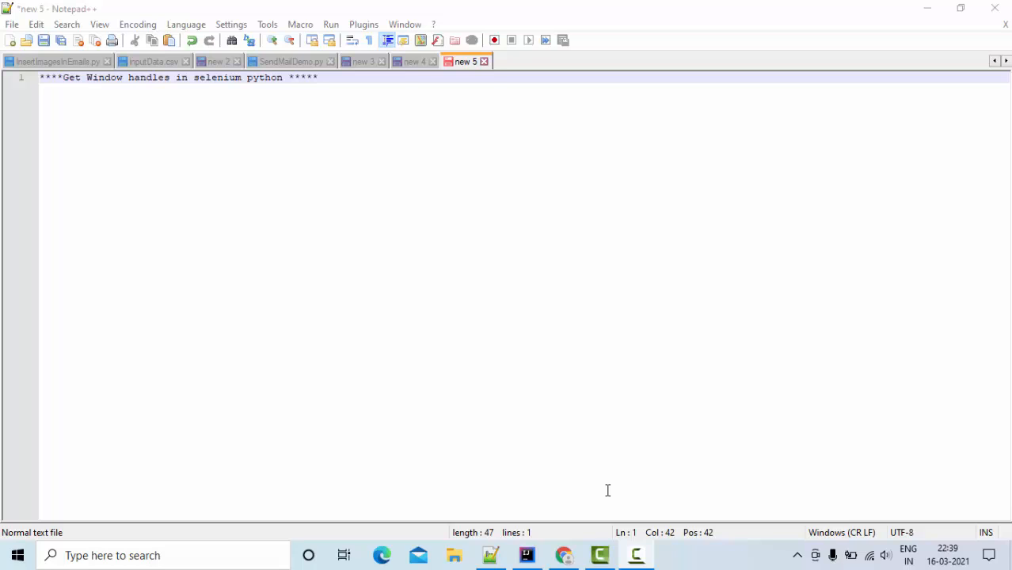
pyautogui.moveTo(562, 532)
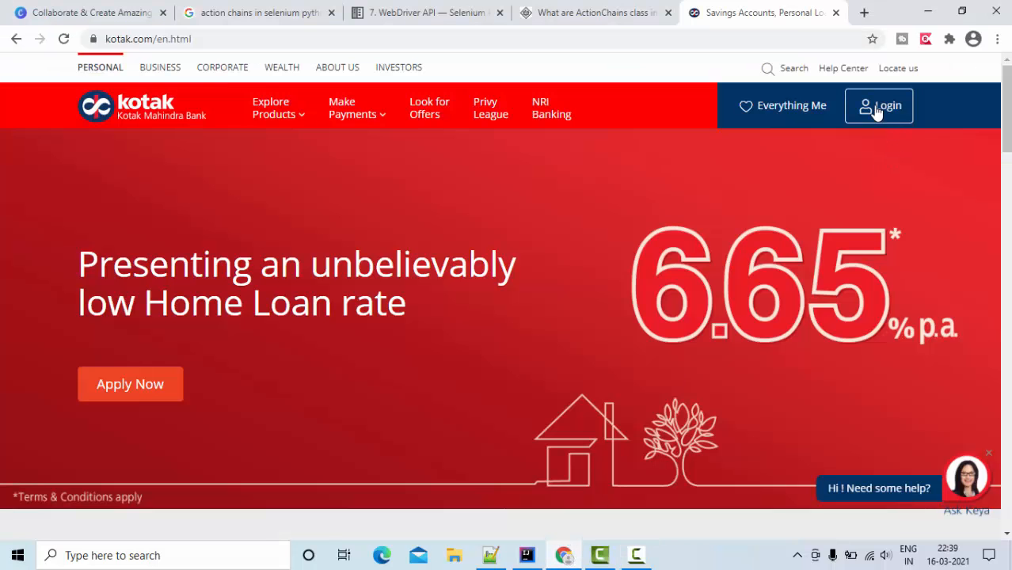
# Step: Open Kotak Net Banking login in a new tab, view it, then return to the kotak.com tab
pyautogui.click(878, 105)
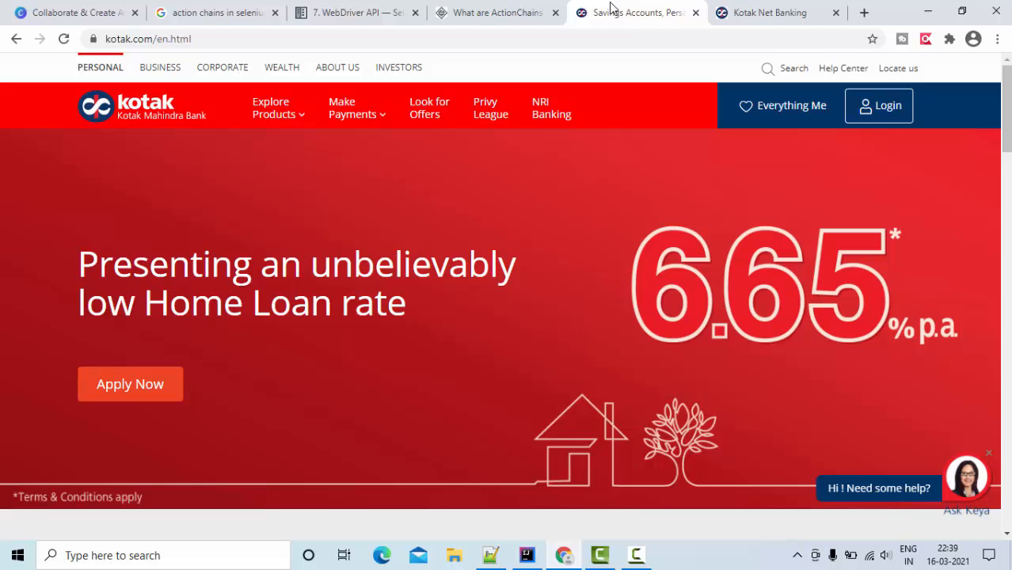
pyautogui.click(769, 12)
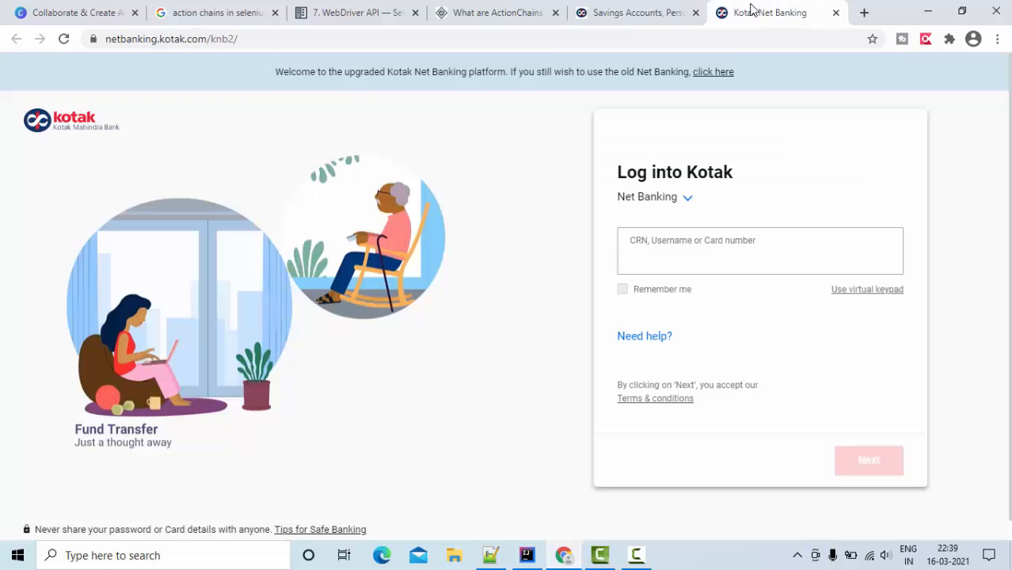
pyautogui.click(633, 12)
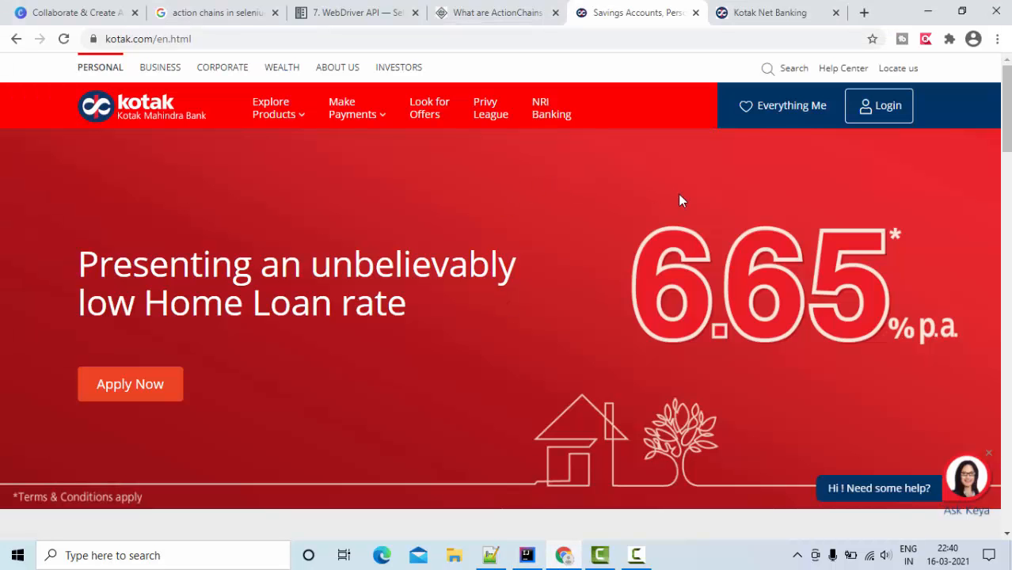
pyautogui.moveTo(828, 285)
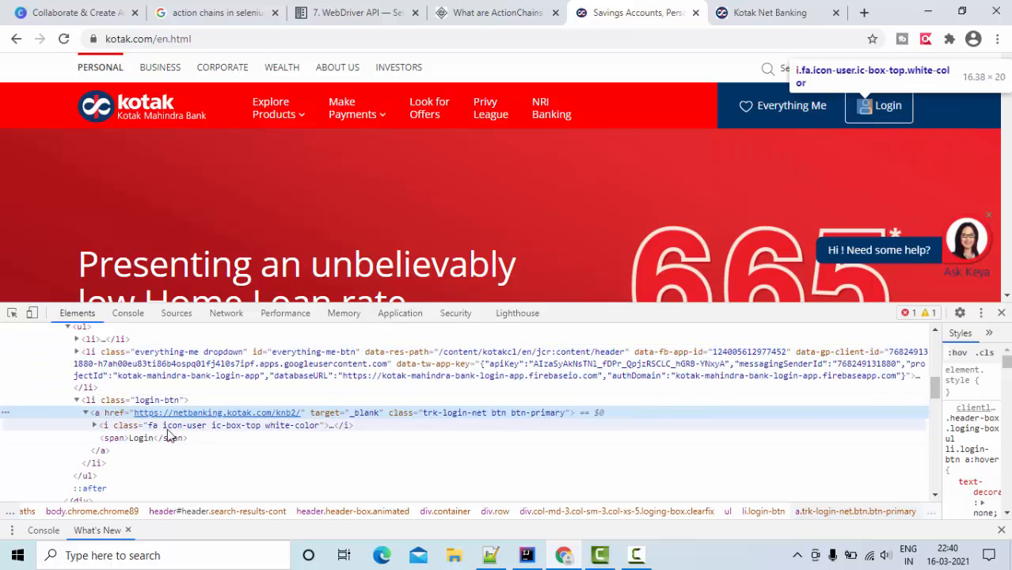
# Step: Search the DevTools page markup to test the XPath //span[text()='Login']
pyautogui.click(141, 438)
pyautogui.write('//span[text()=')
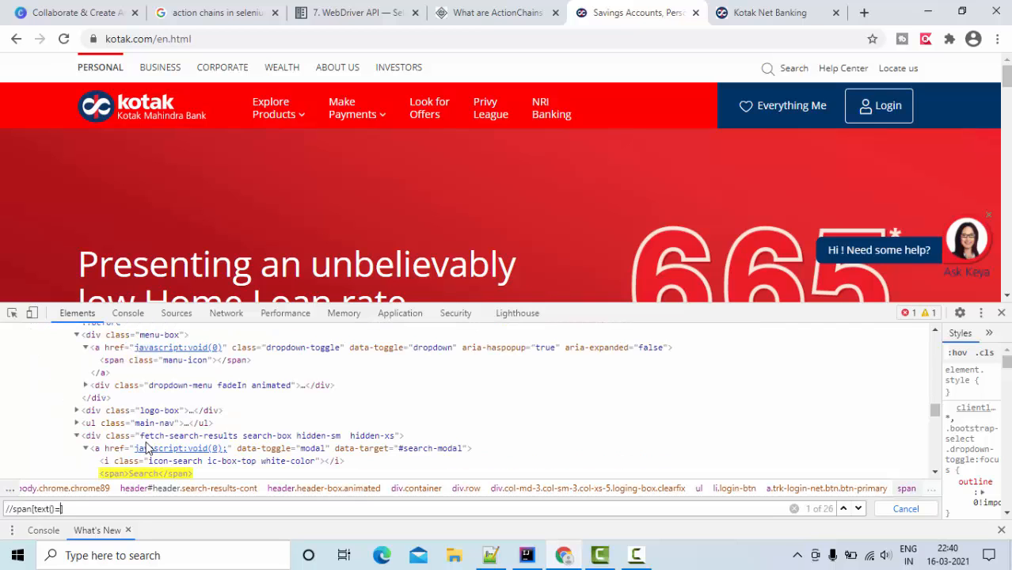
pyautogui.write("'Login']")
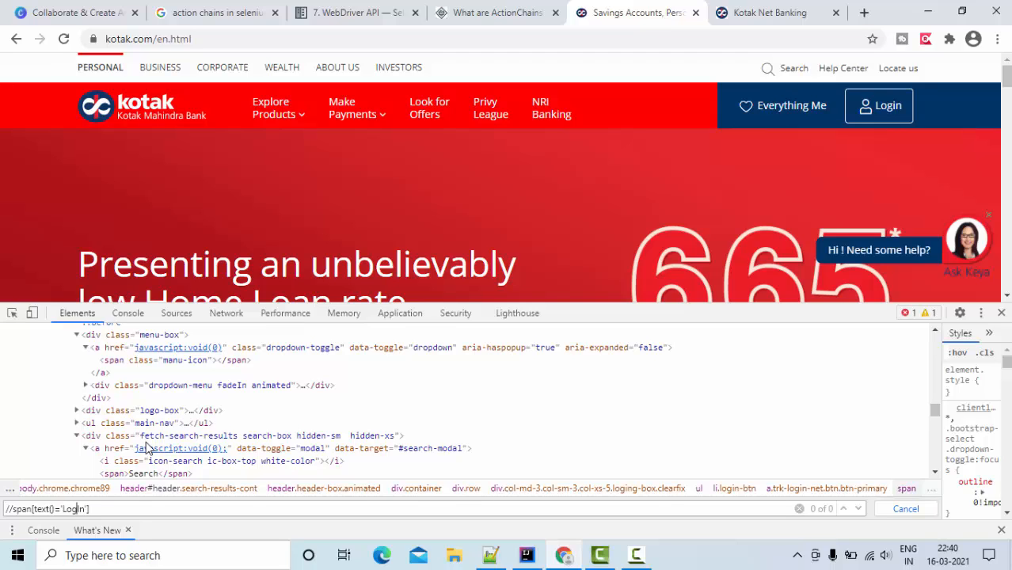
pyautogui.write('Log In')
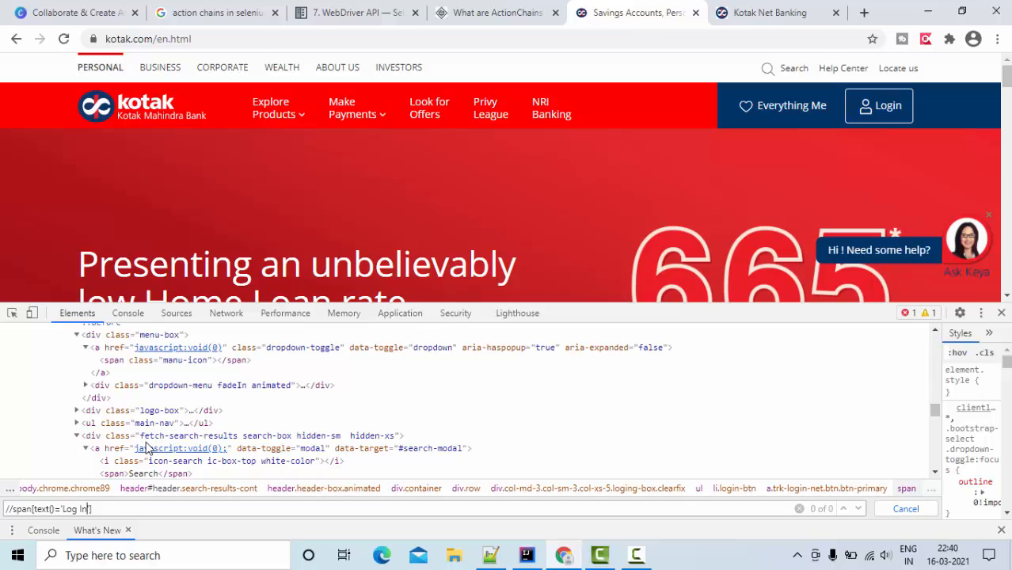
pyautogui.moveTo(145, 448)
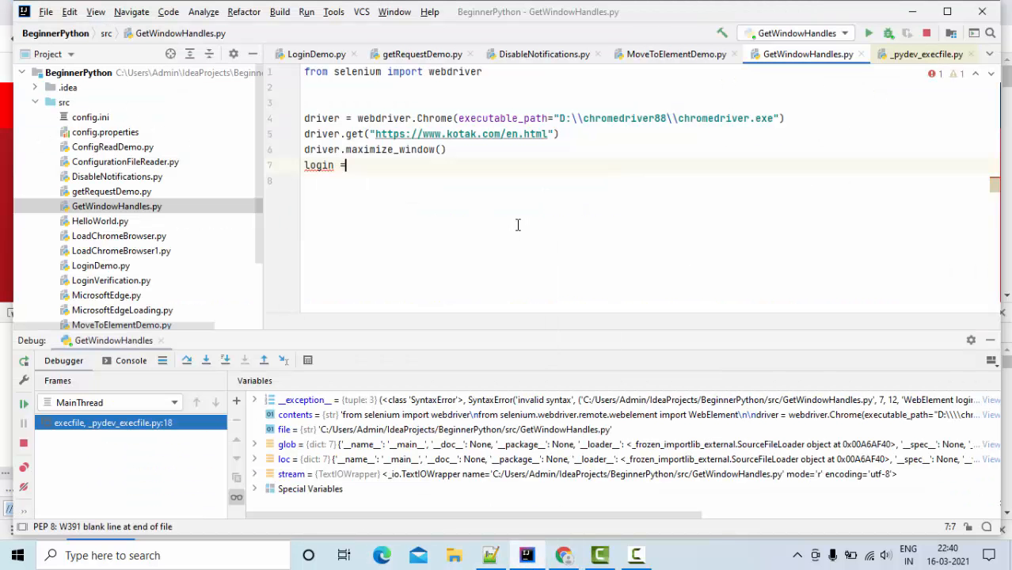
# Step: Add login = driver.find_element_by_xpath("//span[text()='Login']") and login.click() to the script
pyautogui.write('_d')
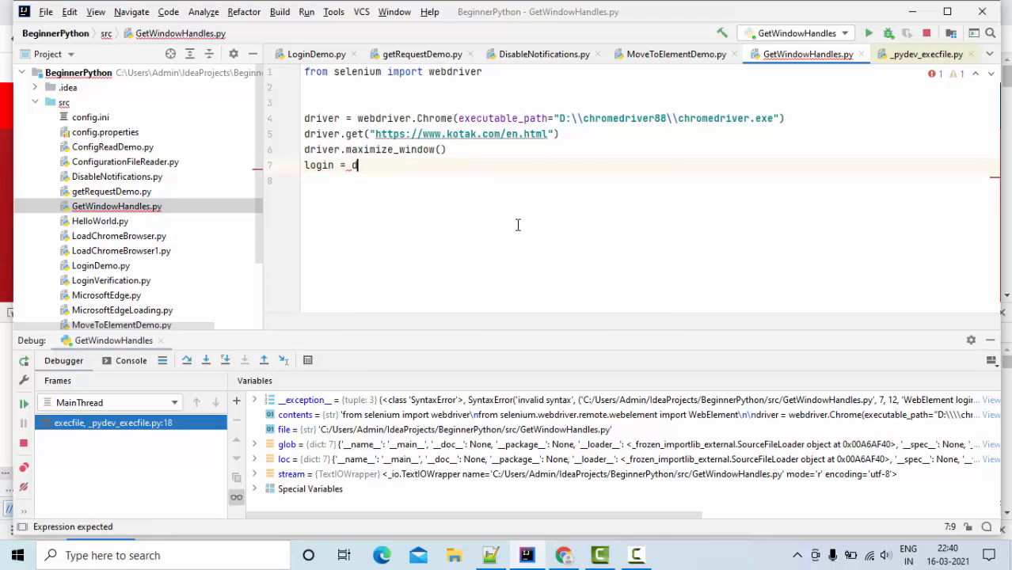
pyautogui.write('driver.find_element_by_xpath(')
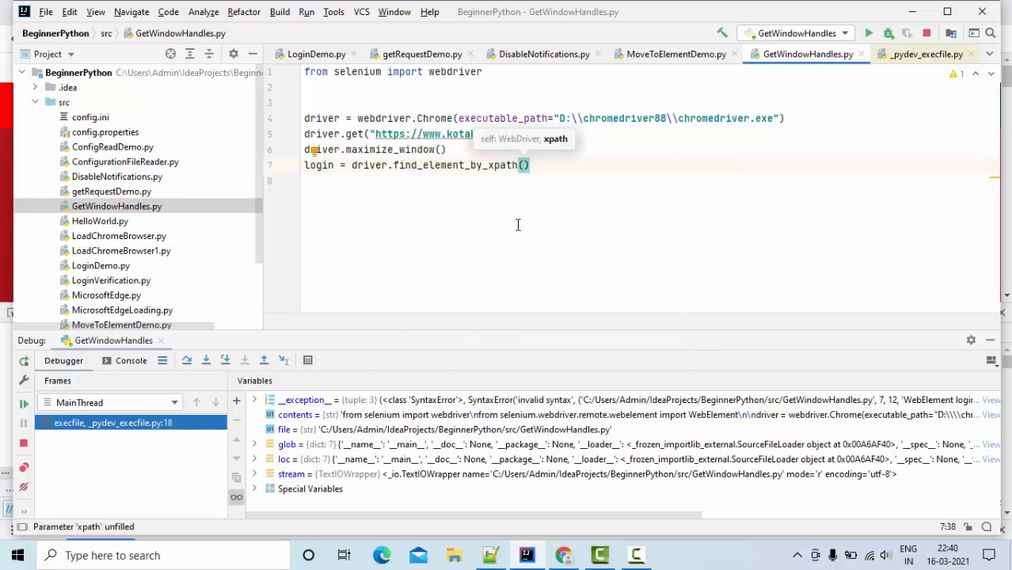
pyautogui.write('"//span[text()=\'Login\']")')
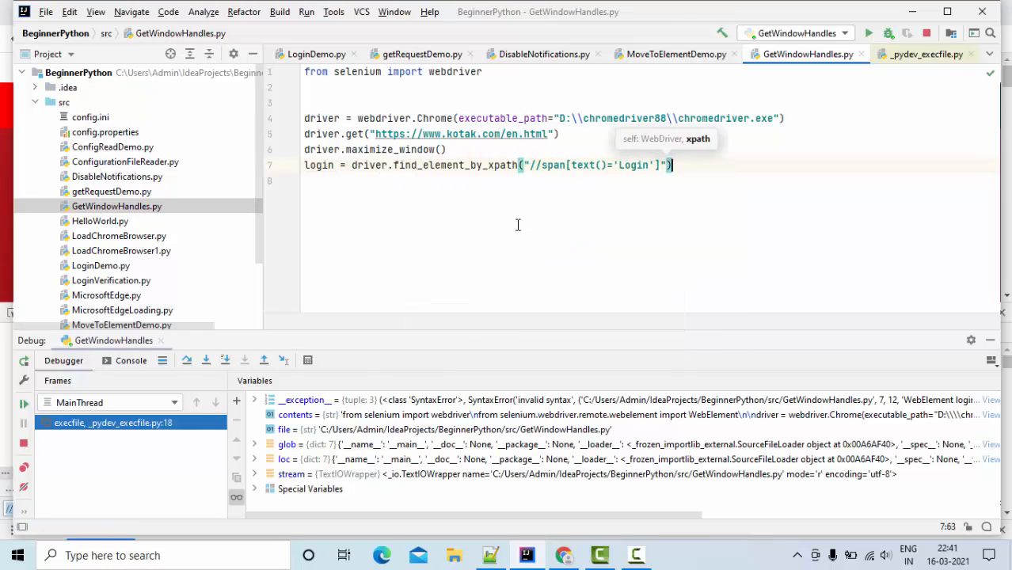
pyautogui.write('log')
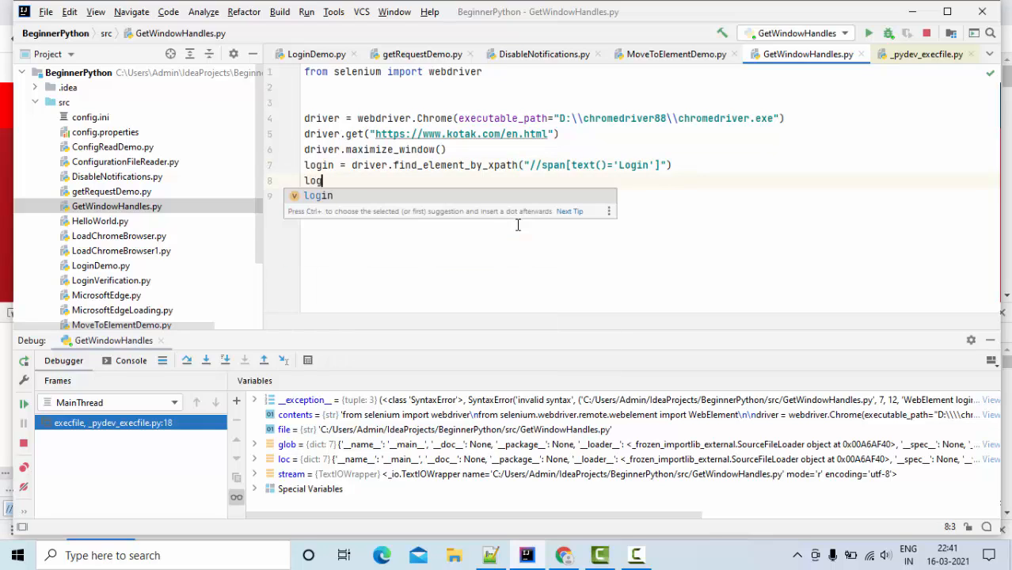
pyautogui.write('.click(')
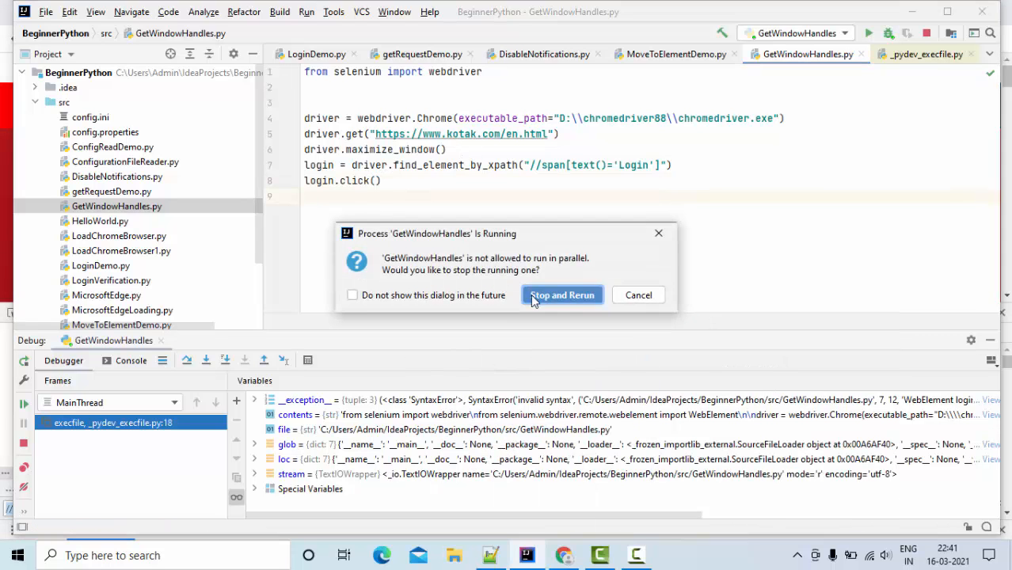
# Step: Stop the running script and rerun it, opening Kotak Net Banking in a second tab
pyautogui.click(562, 294)
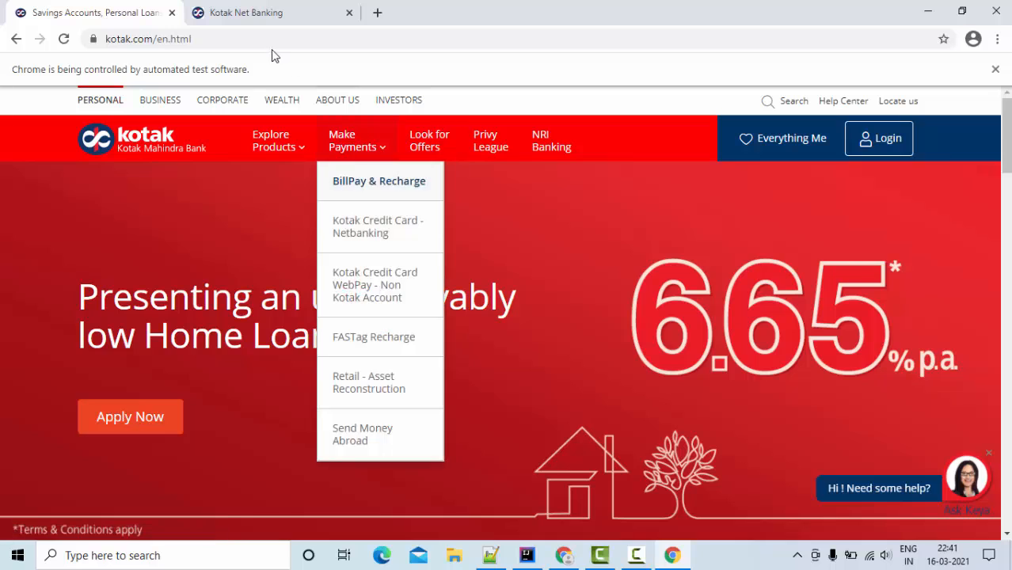
pyautogui.moveTo(321, 286)
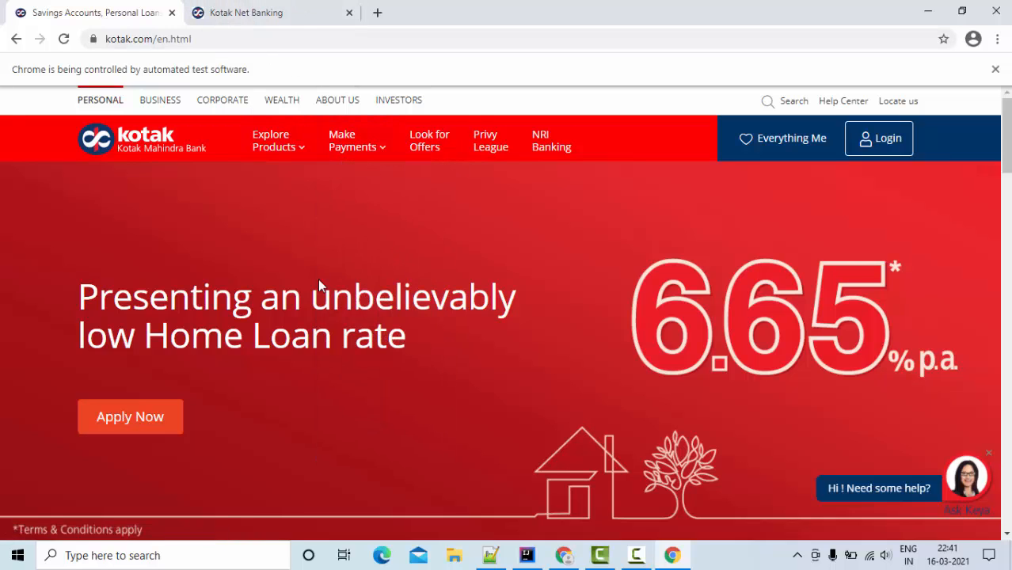
pyautogui.moveTo(467, 393)
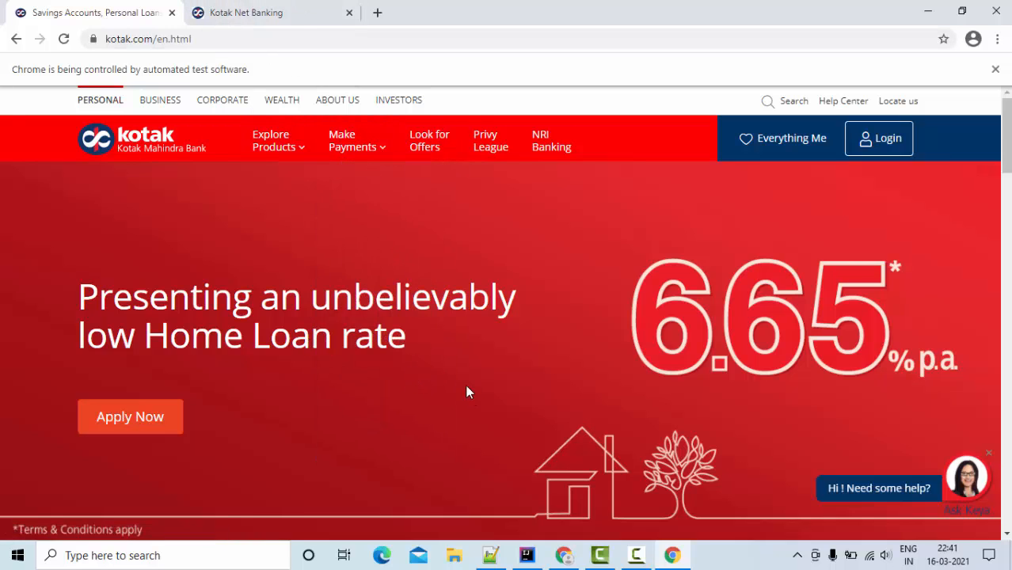
pyautogui.moveTo(459, 388)
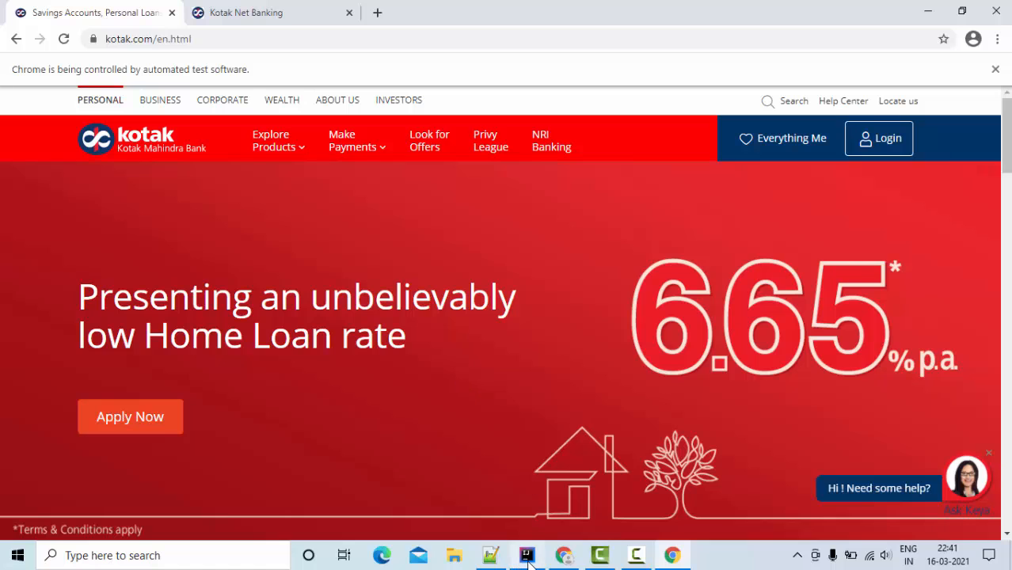
# Step: Insert a 'handles = []' line above driver.window_handles
pyautogui.click(526, 555)
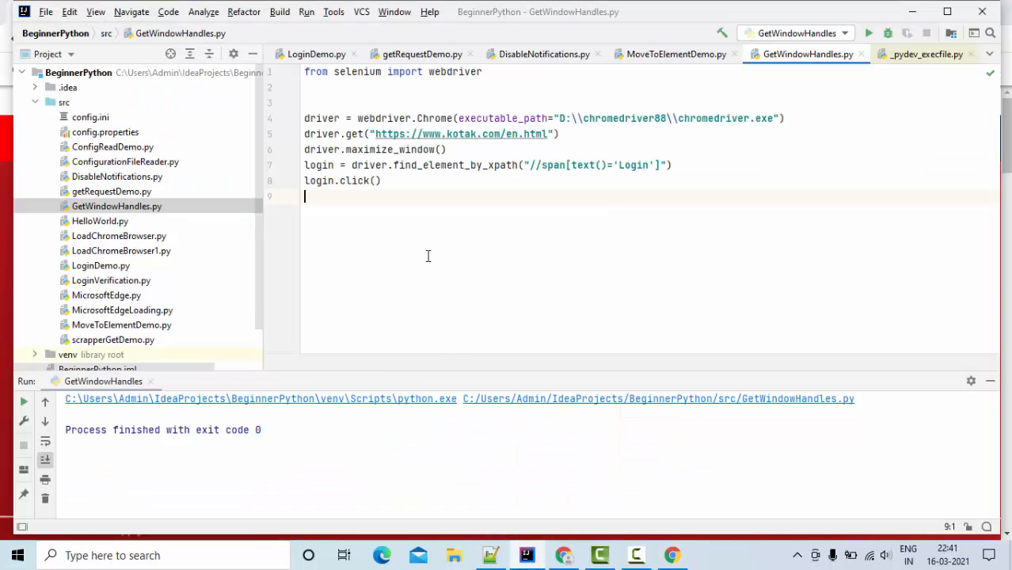
pyautogui.write('driver.window_handles')
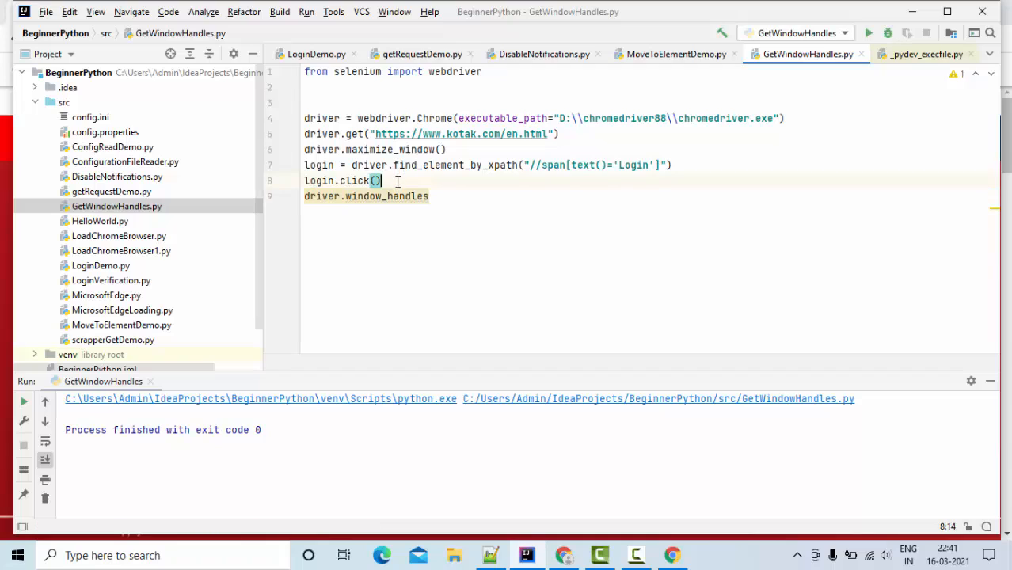
pyautogui.press('enter')
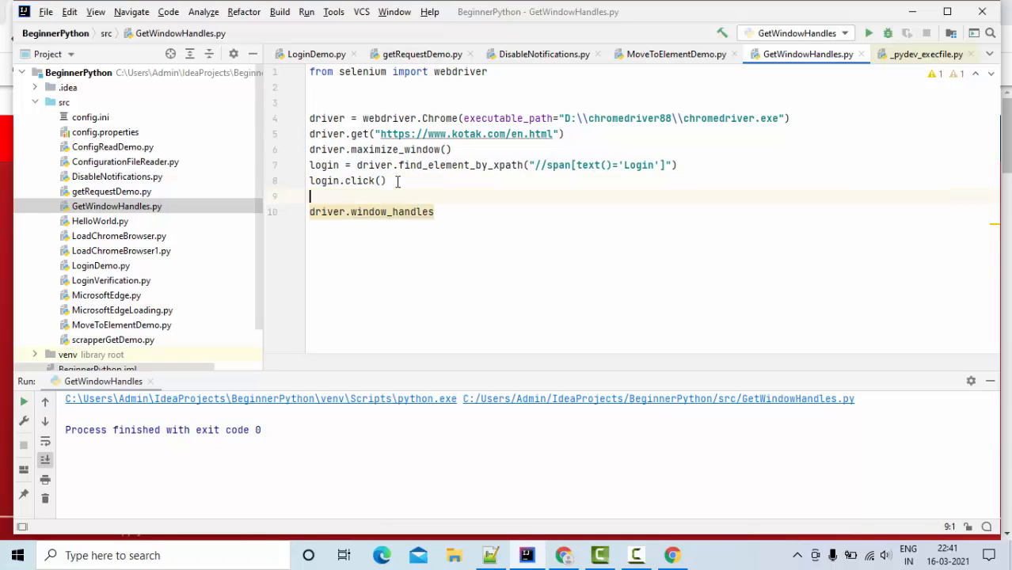
pyautogui.write('h')
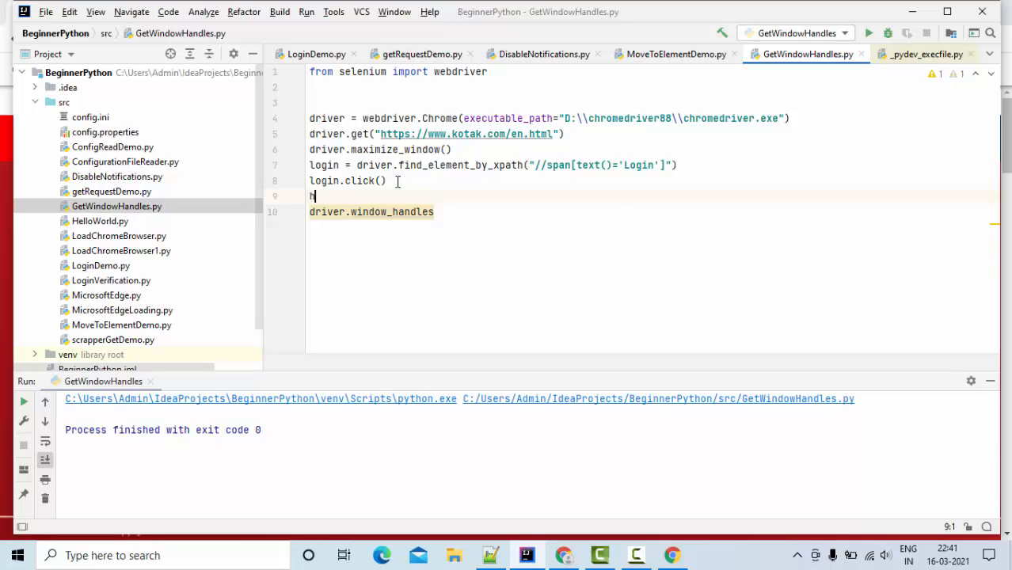
pyautogui.write('handles = []')
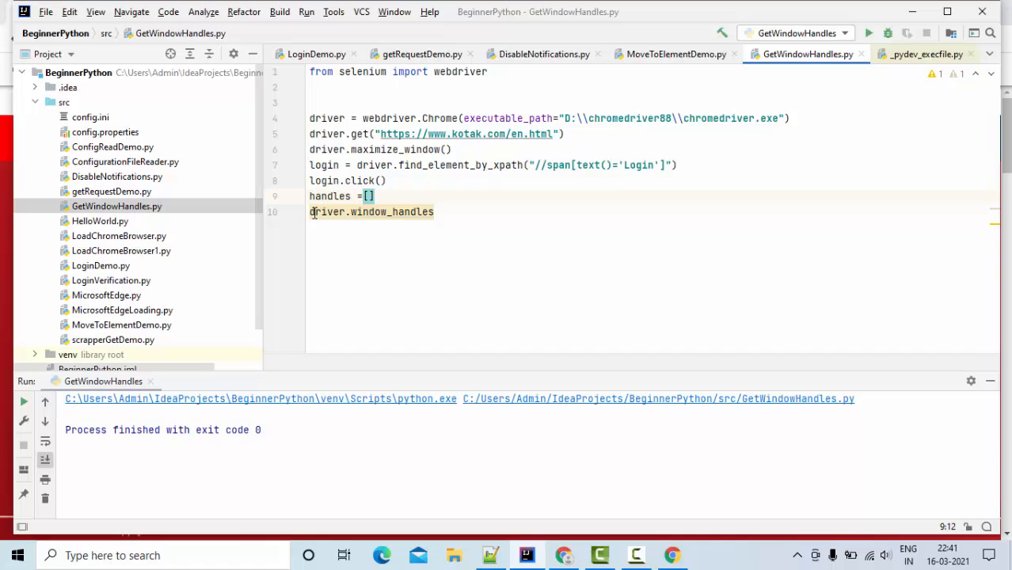
# Step: Write 'for handle in handles:' with an indented print(handle) beneath it
pyautogui.write('handles=')
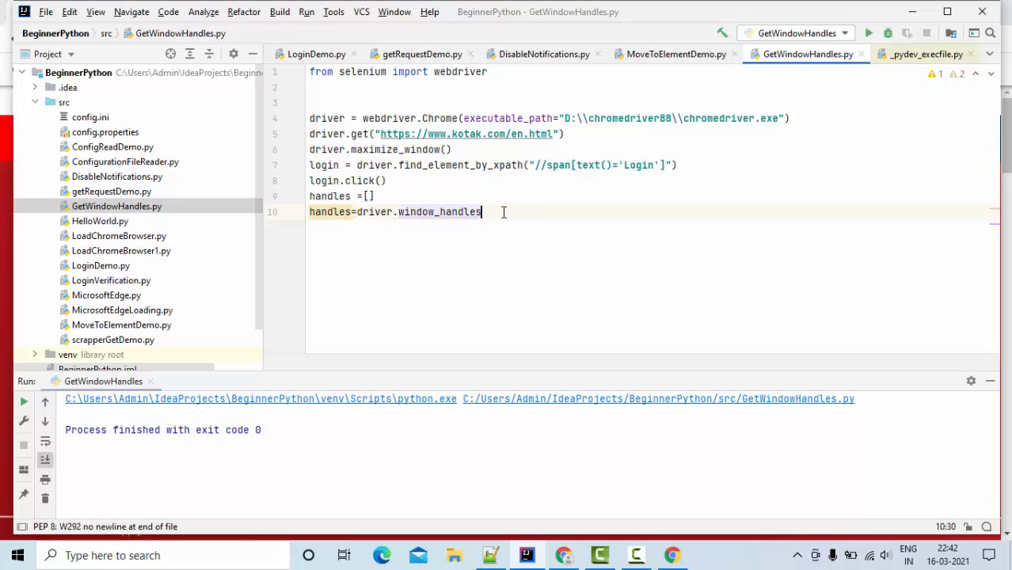
pyautogui.write('for')
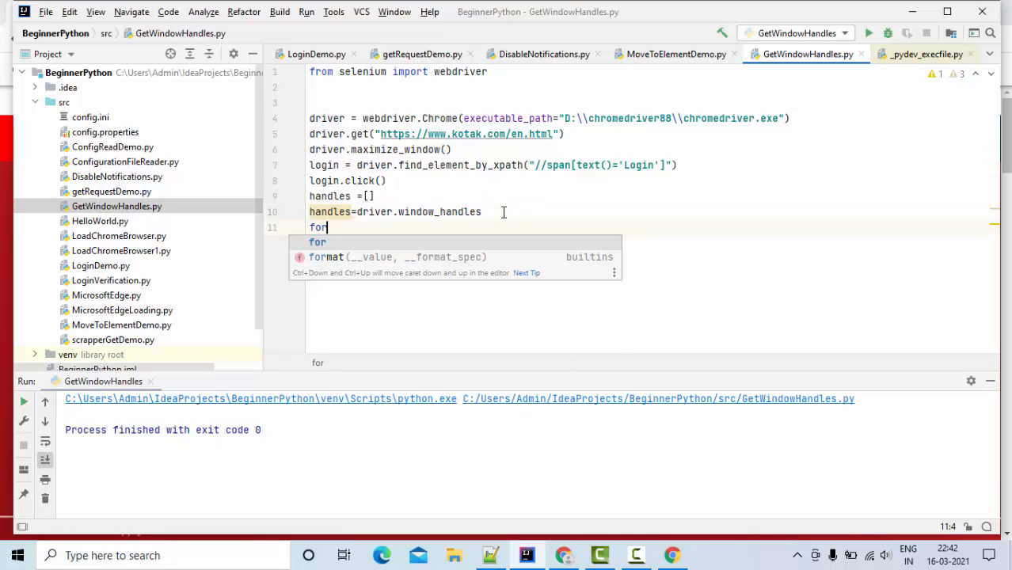
pyautogui.write('" "')
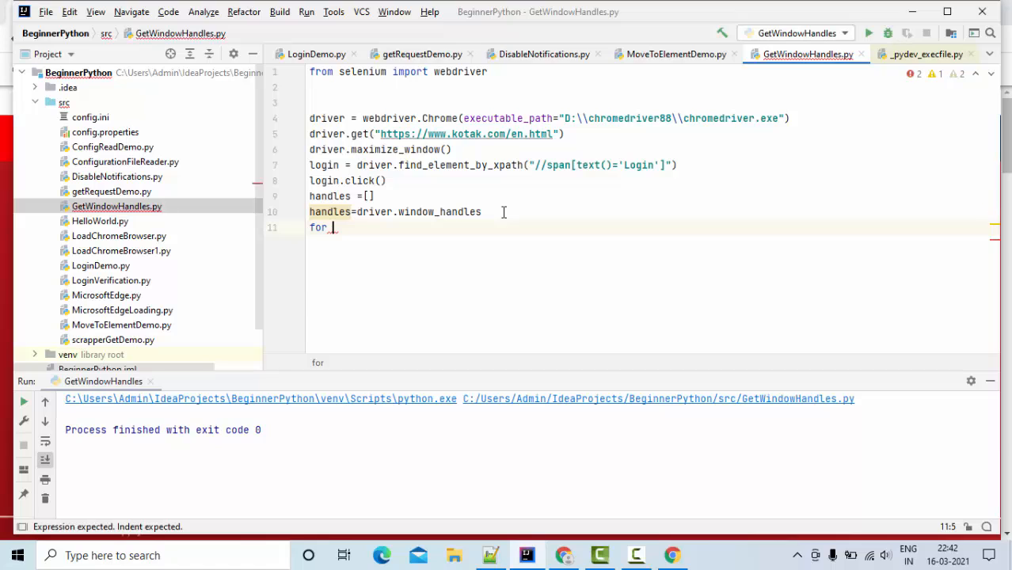
pyautogui.write('handle:')
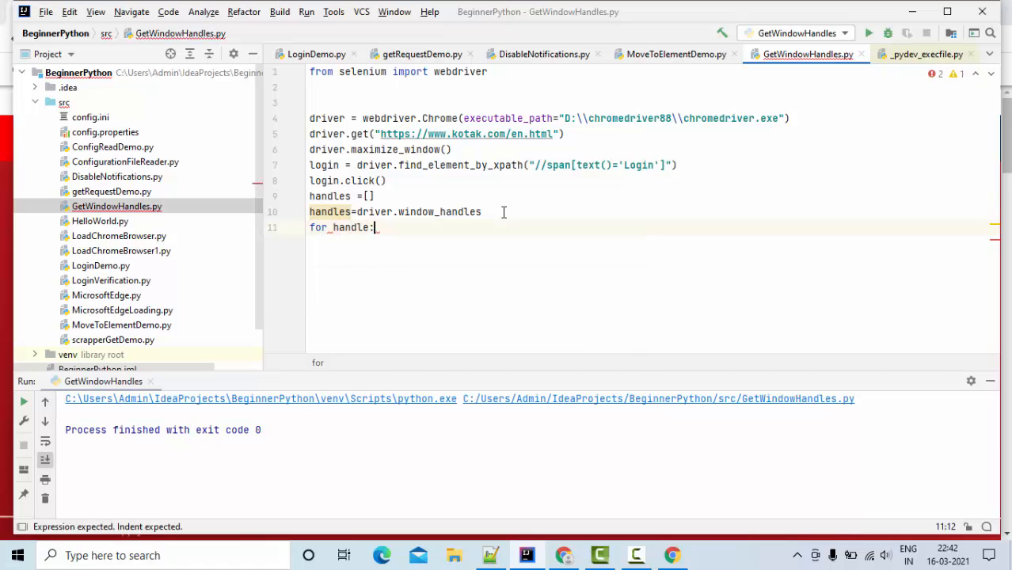
pyautogui.write('handles')
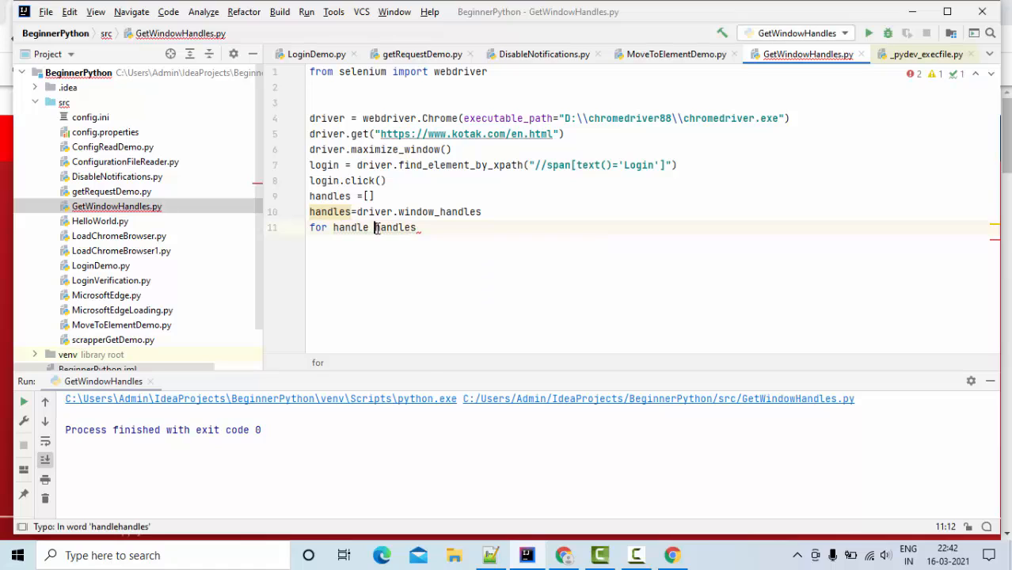
pyautogui.write('in')
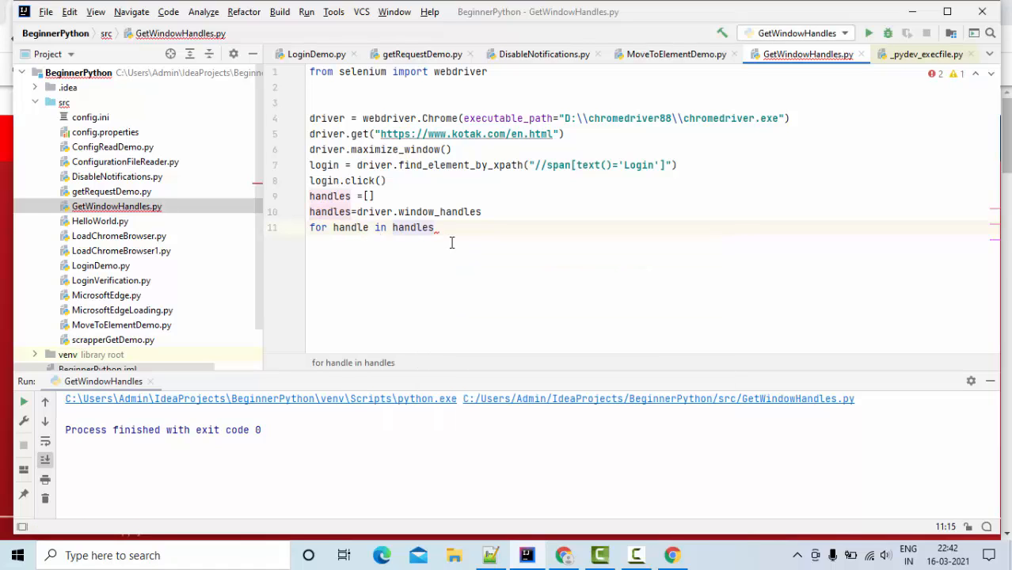
pyautogui.write(':')
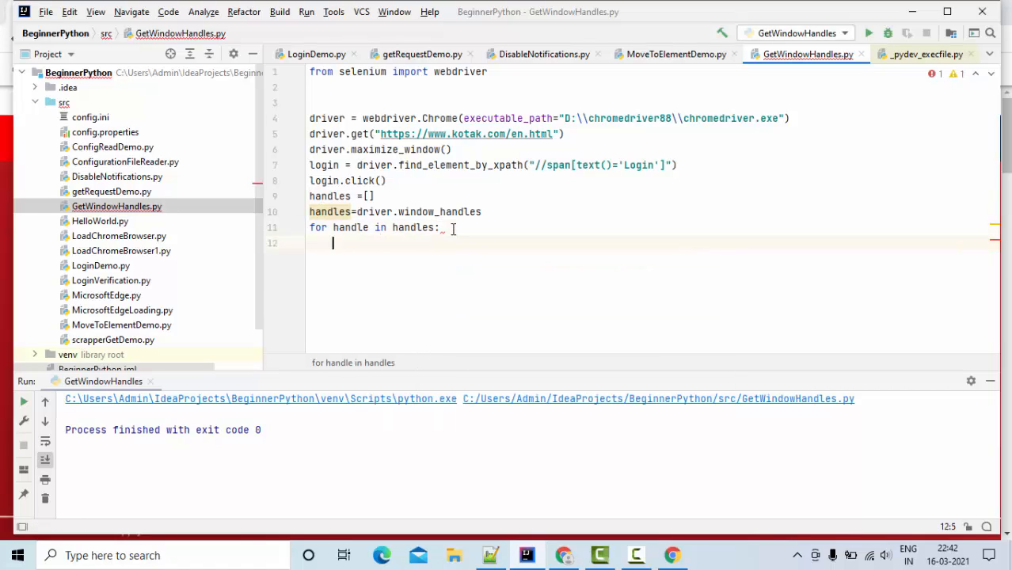
pyautogui.write('p')
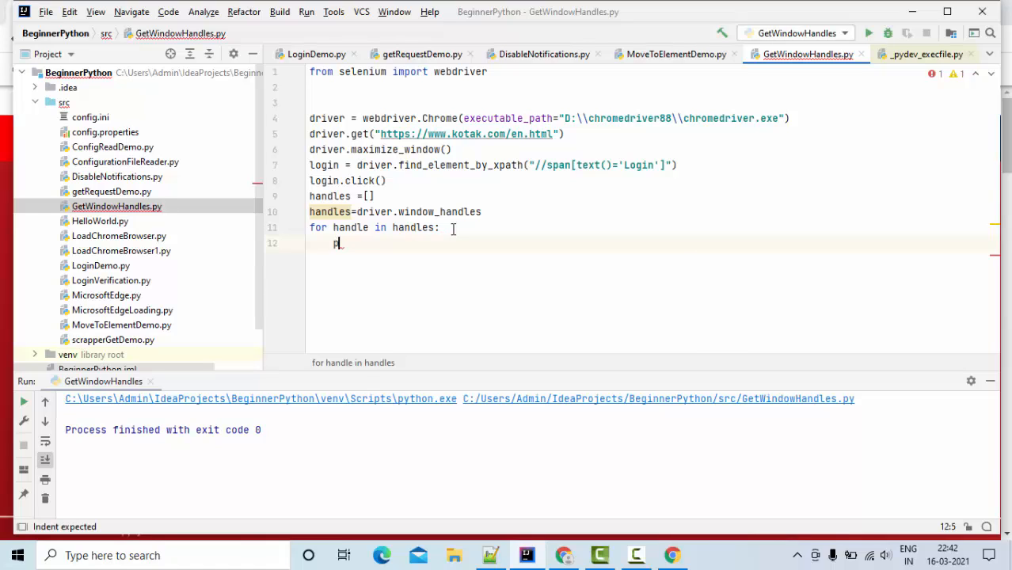
pyautogui.write('print(handle')
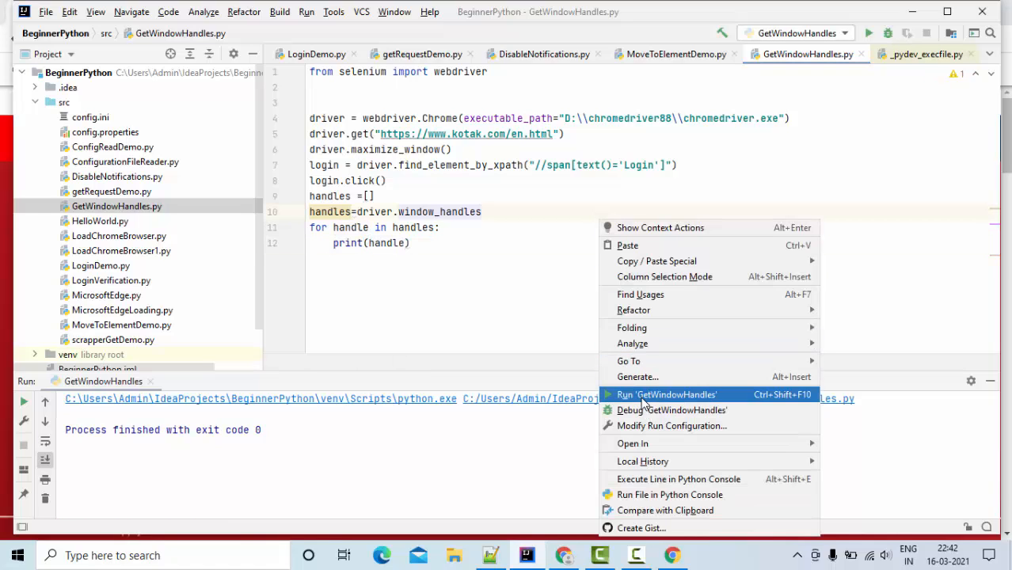
# Step: Run 'GetWindowHandles' so Net Banking opens in a new tab, then return to PyCharm
pyautogui.click(666, 394)
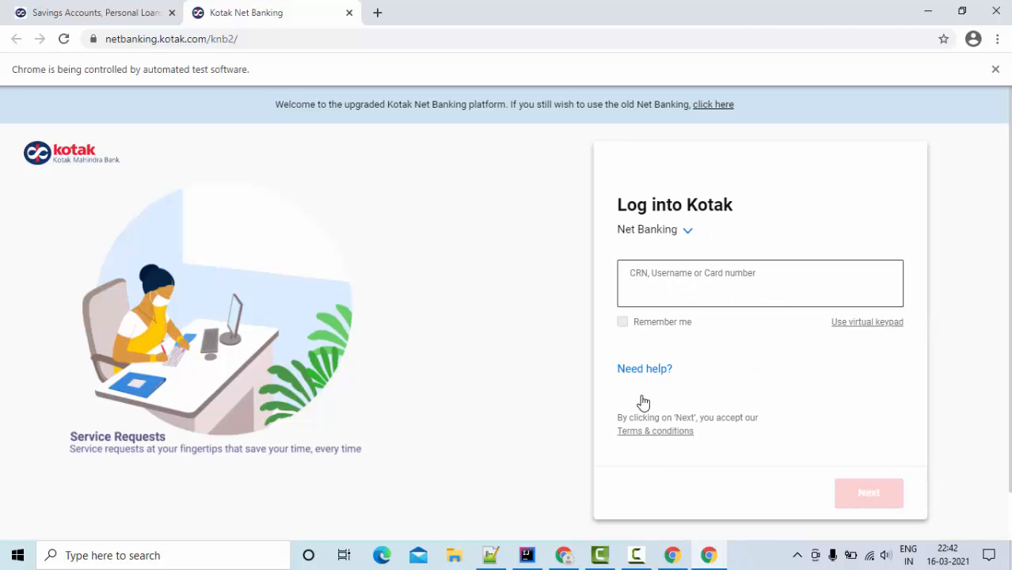
pyautogui.click(526, 555)
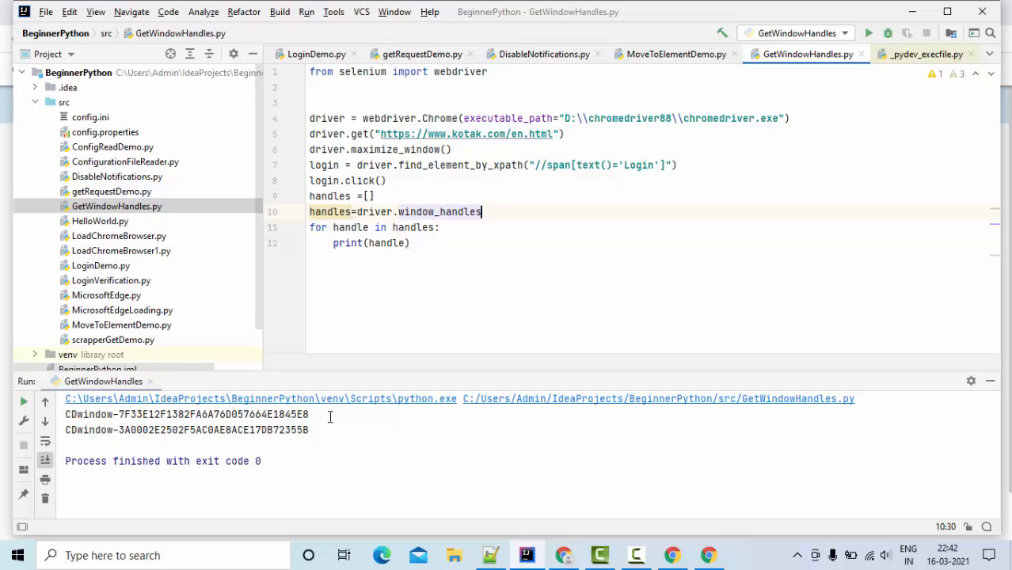
# Step: Select the second printed window handle in the Run output
pyautogui.tripleClick(186, 414)
pyautogui.write('driver.')
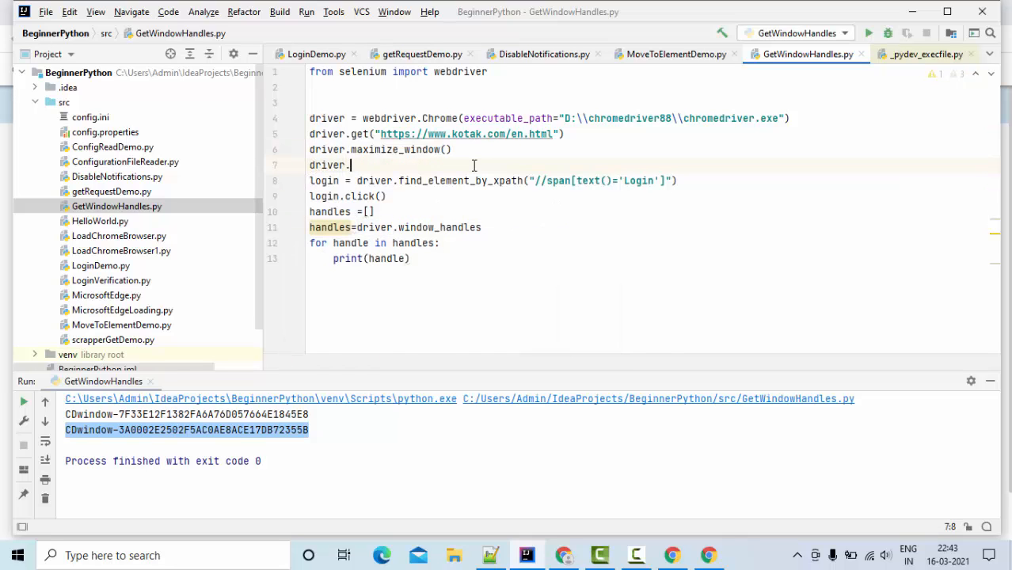
# Step: Add fHandle=driver.current_window_handle and print(fHandle) after maximize_window()
pyautogui.write('win')
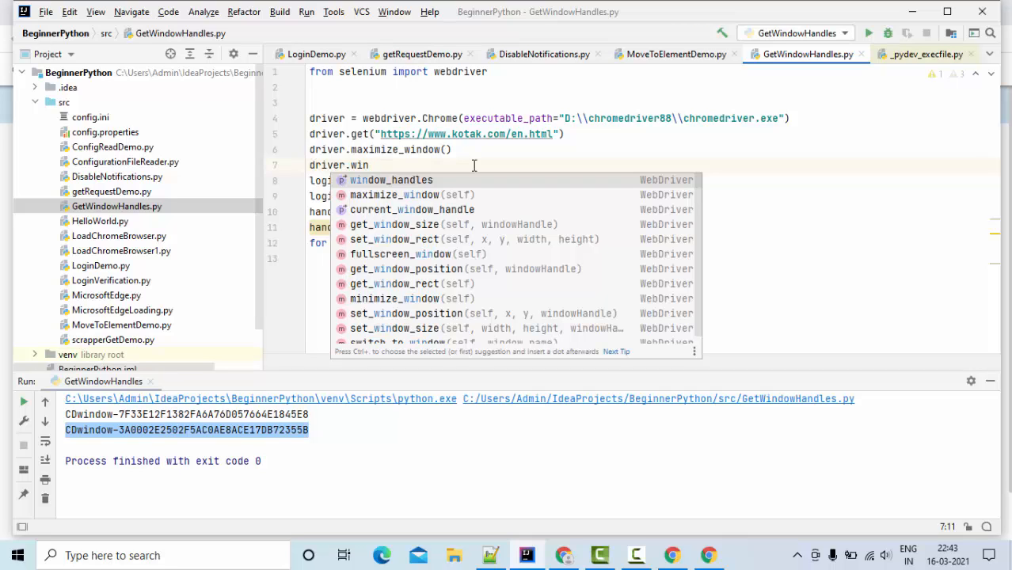
pyautogui.write('dow')
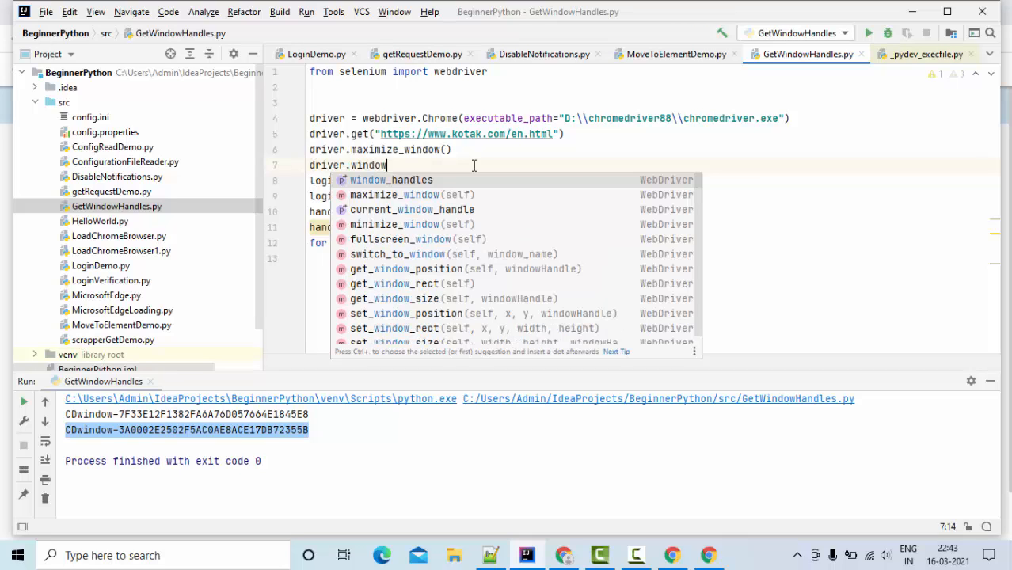
pyautogui.write('_')
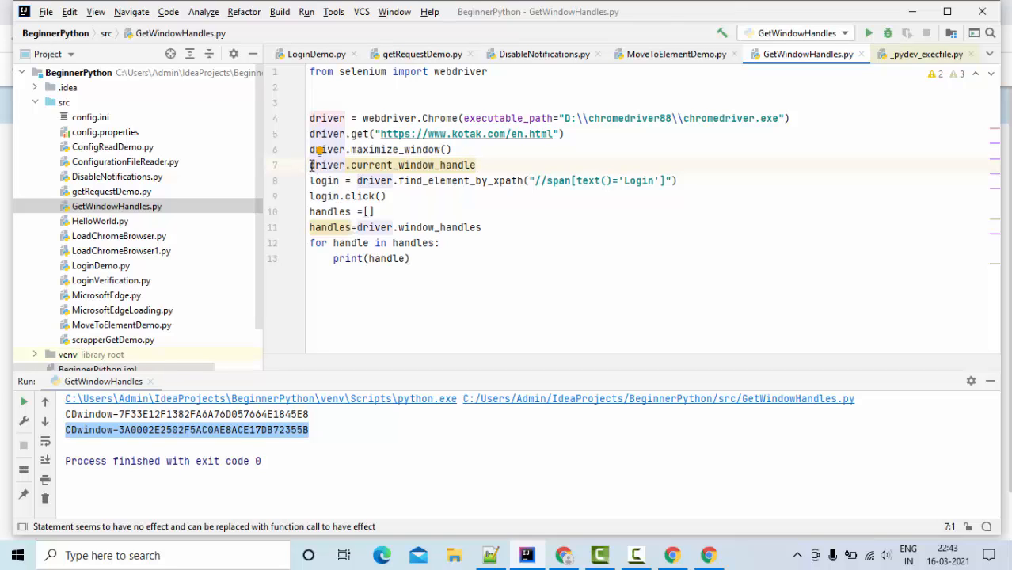
pyautogui.write('Handle')
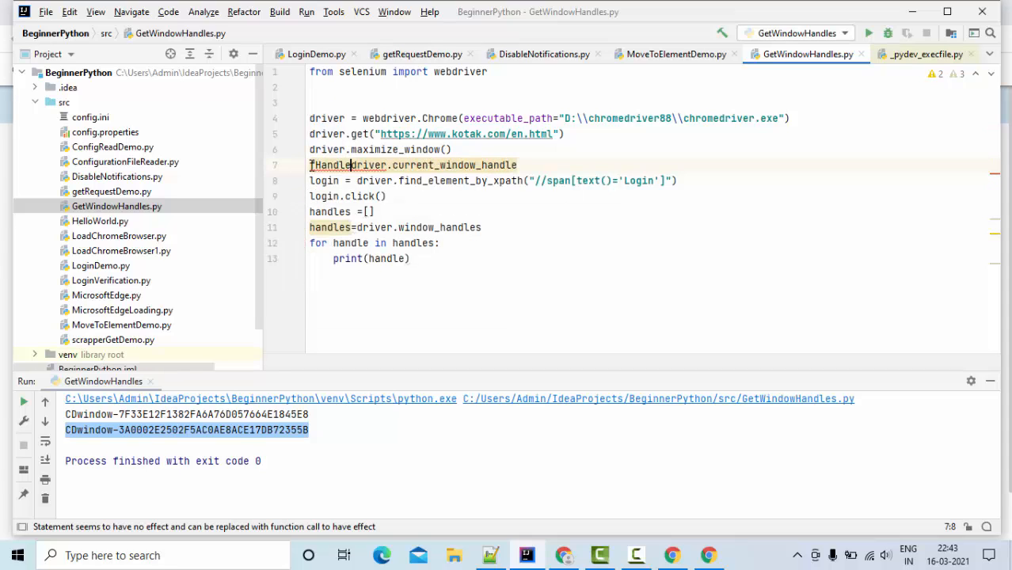
pyautogui.write('=')
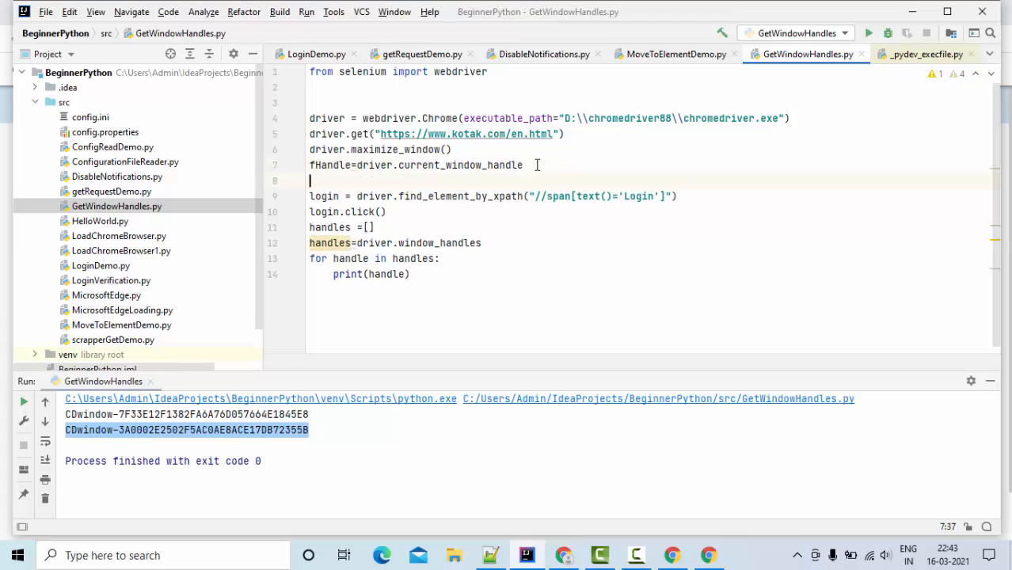
pyautogui.write('print(f')
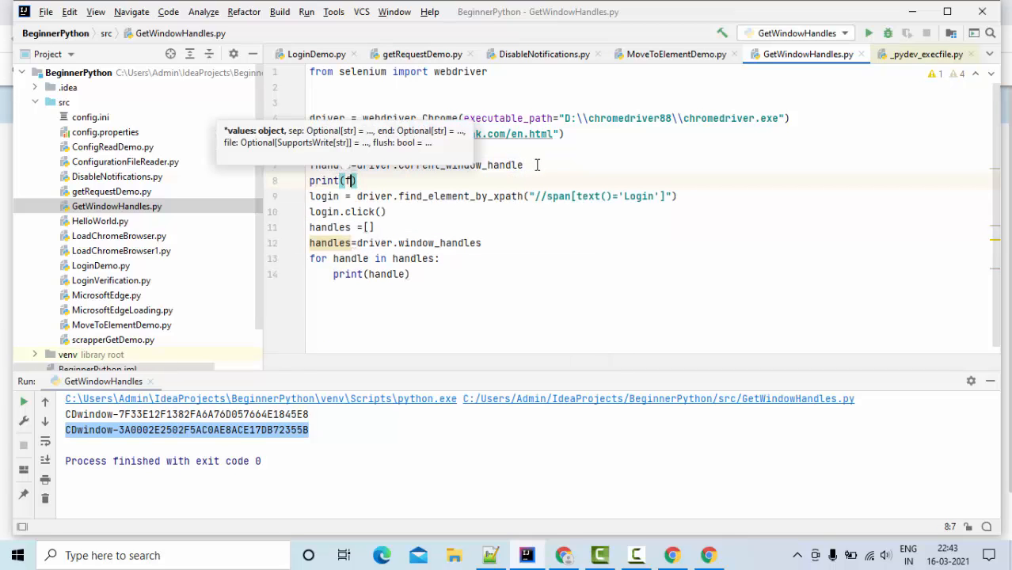
pyautogui.write('Handl;')
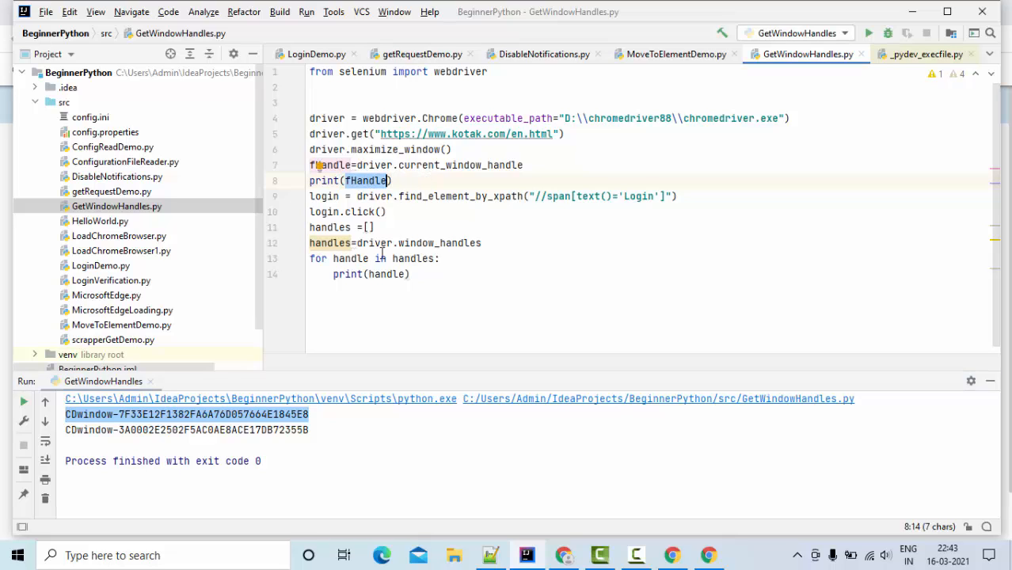
pyautogui.moveTo(473, 243)
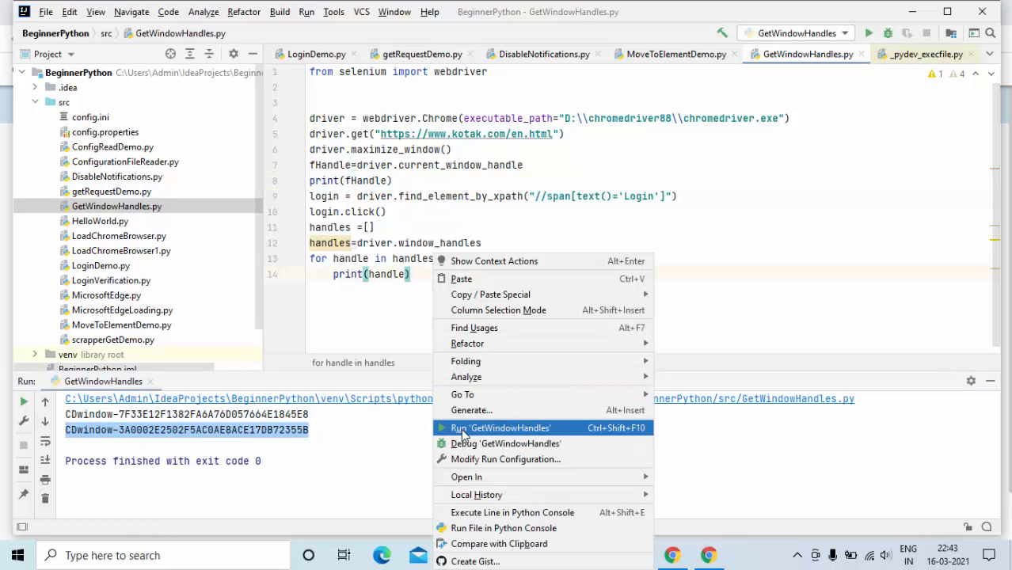
# Step: Rerun 'GetWindowHandles', let the Net Banking tab load, then return to PyCharm's output
pyautogui.click(499, 427)
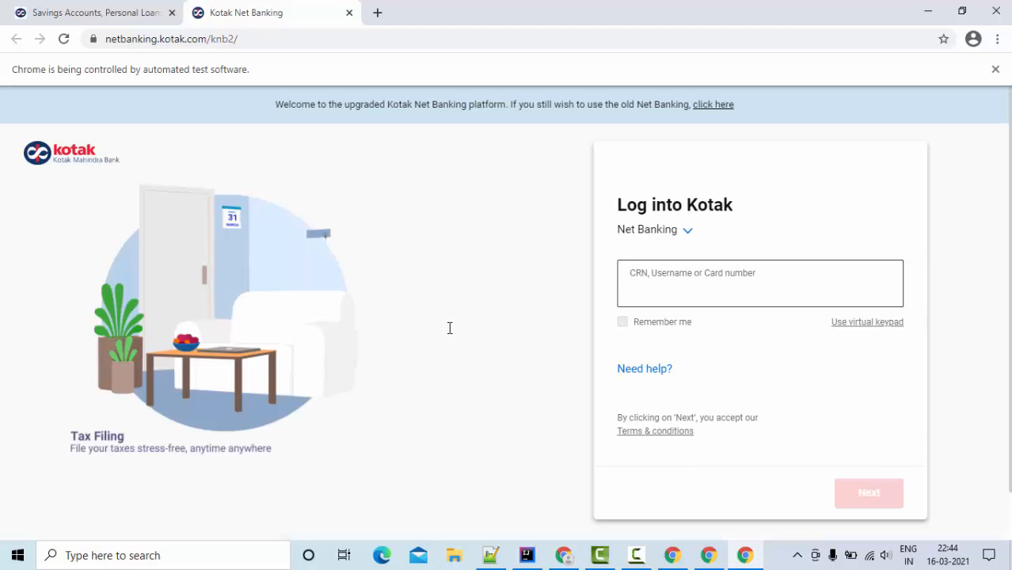
pyautogui.click(758, 292)
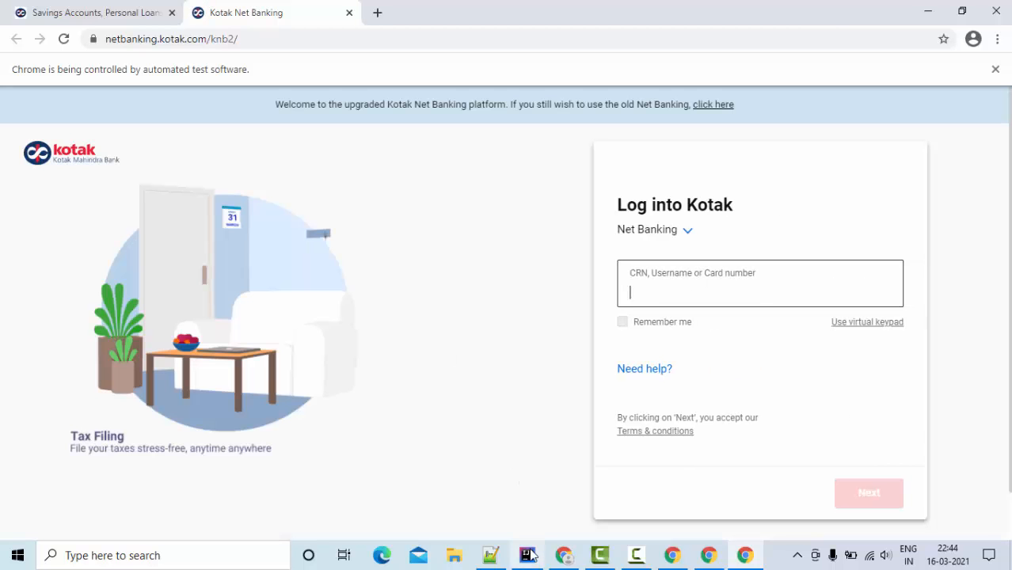
pyautogui.click(527, 555)
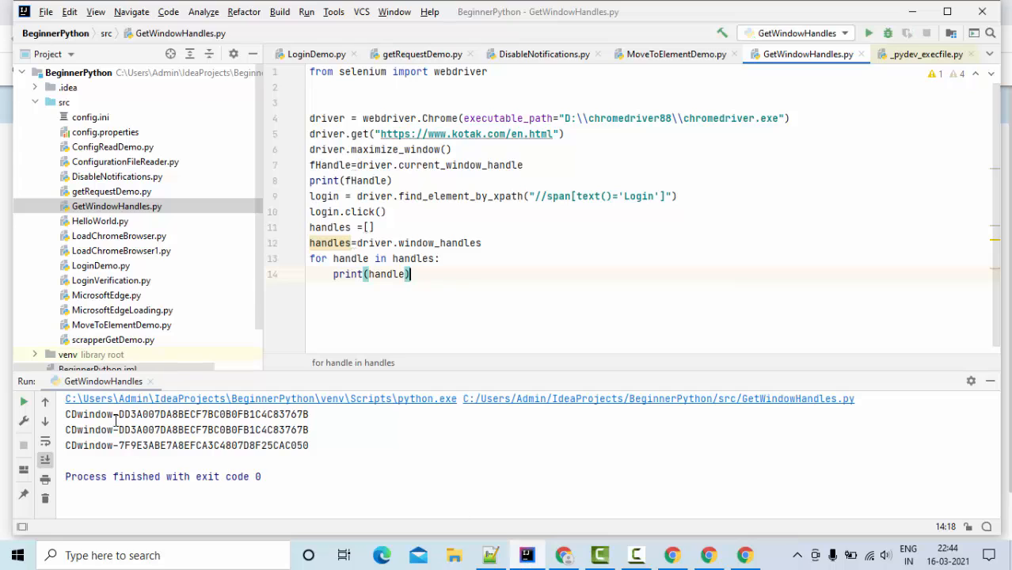
pyautogui.moveTo(118, 414); pyautogui.dragTo(309, 414)
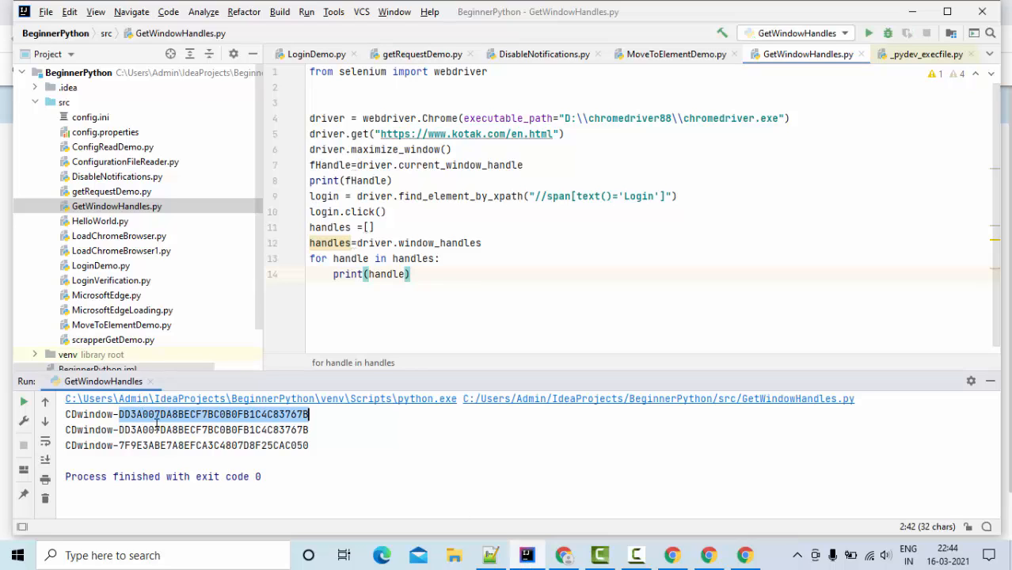
pyautogui.click(213, 430)
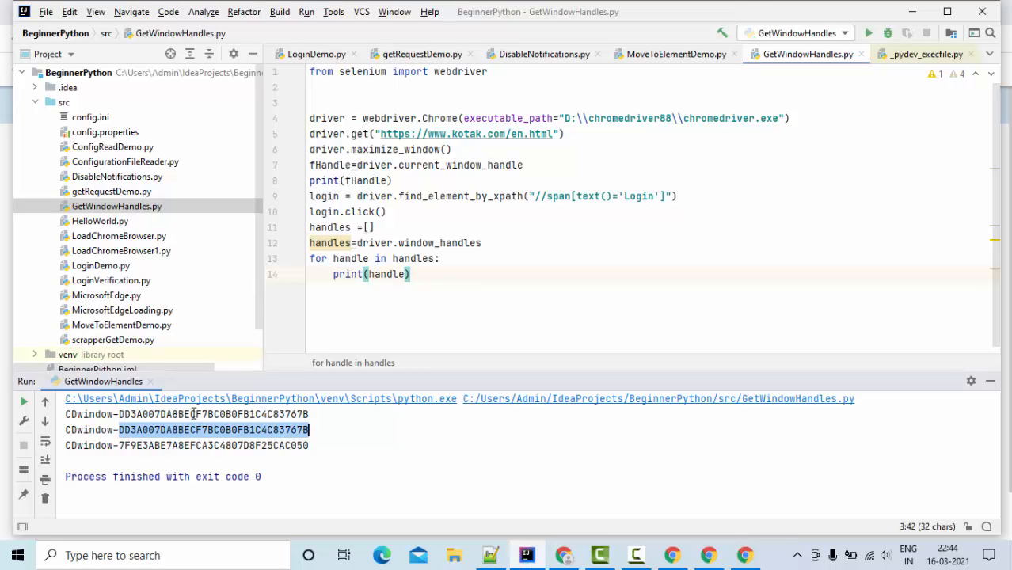